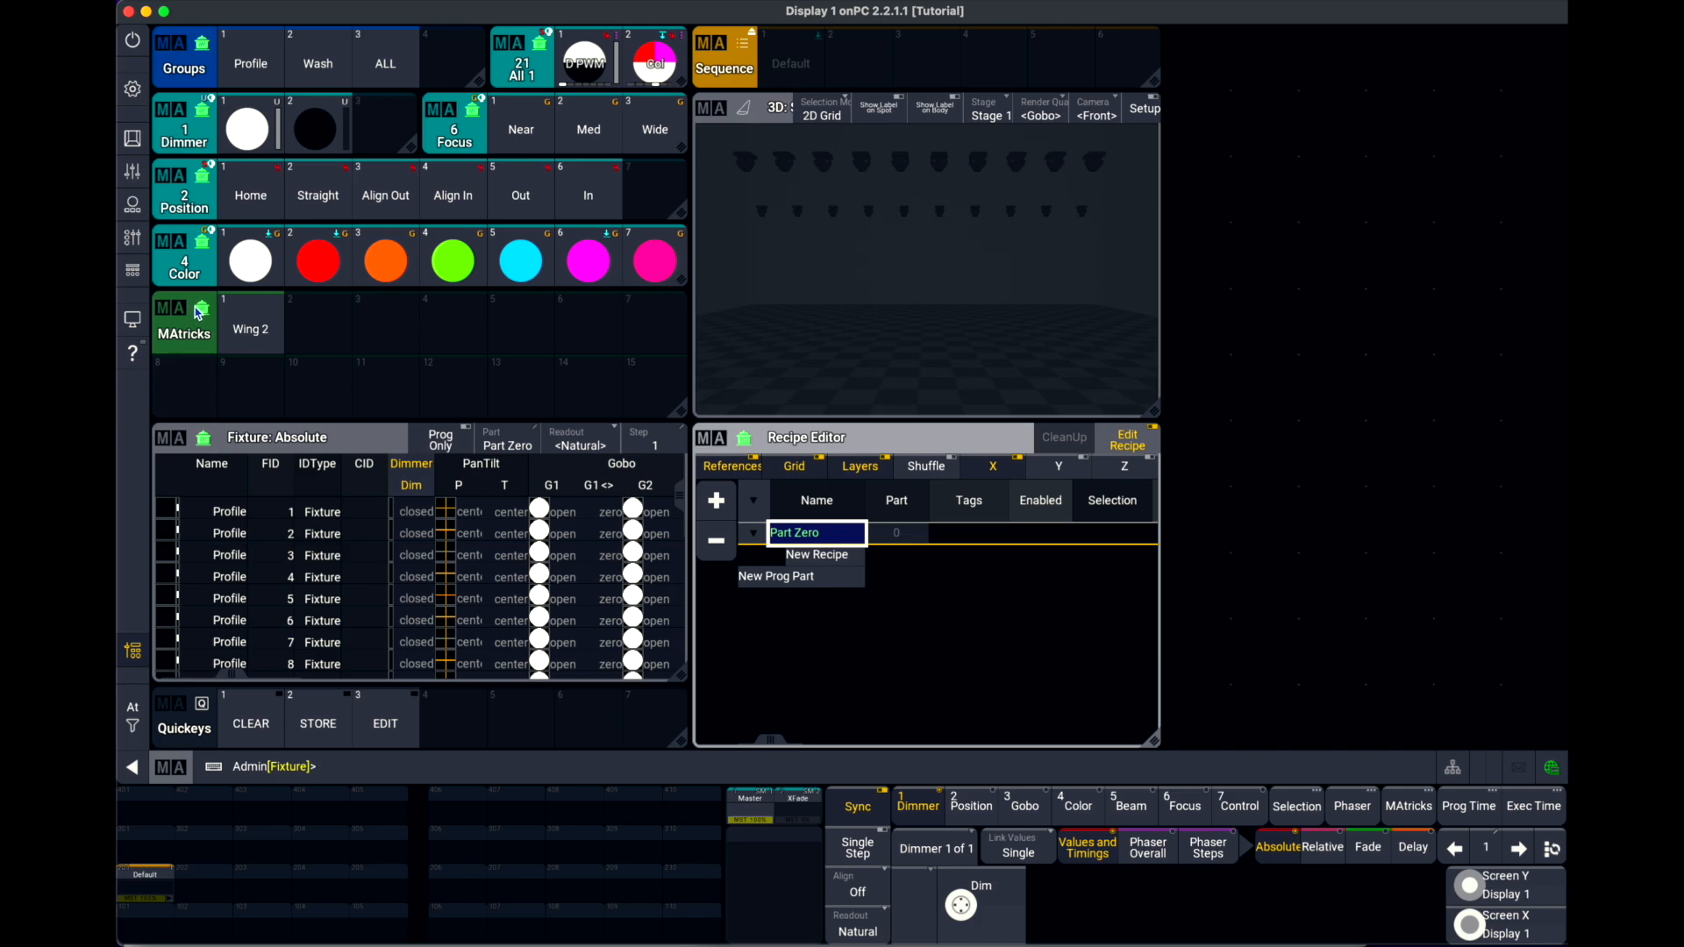
Add two new Profile-group recipes referencing the full dimmer and red color presets
left_click(318, 257)
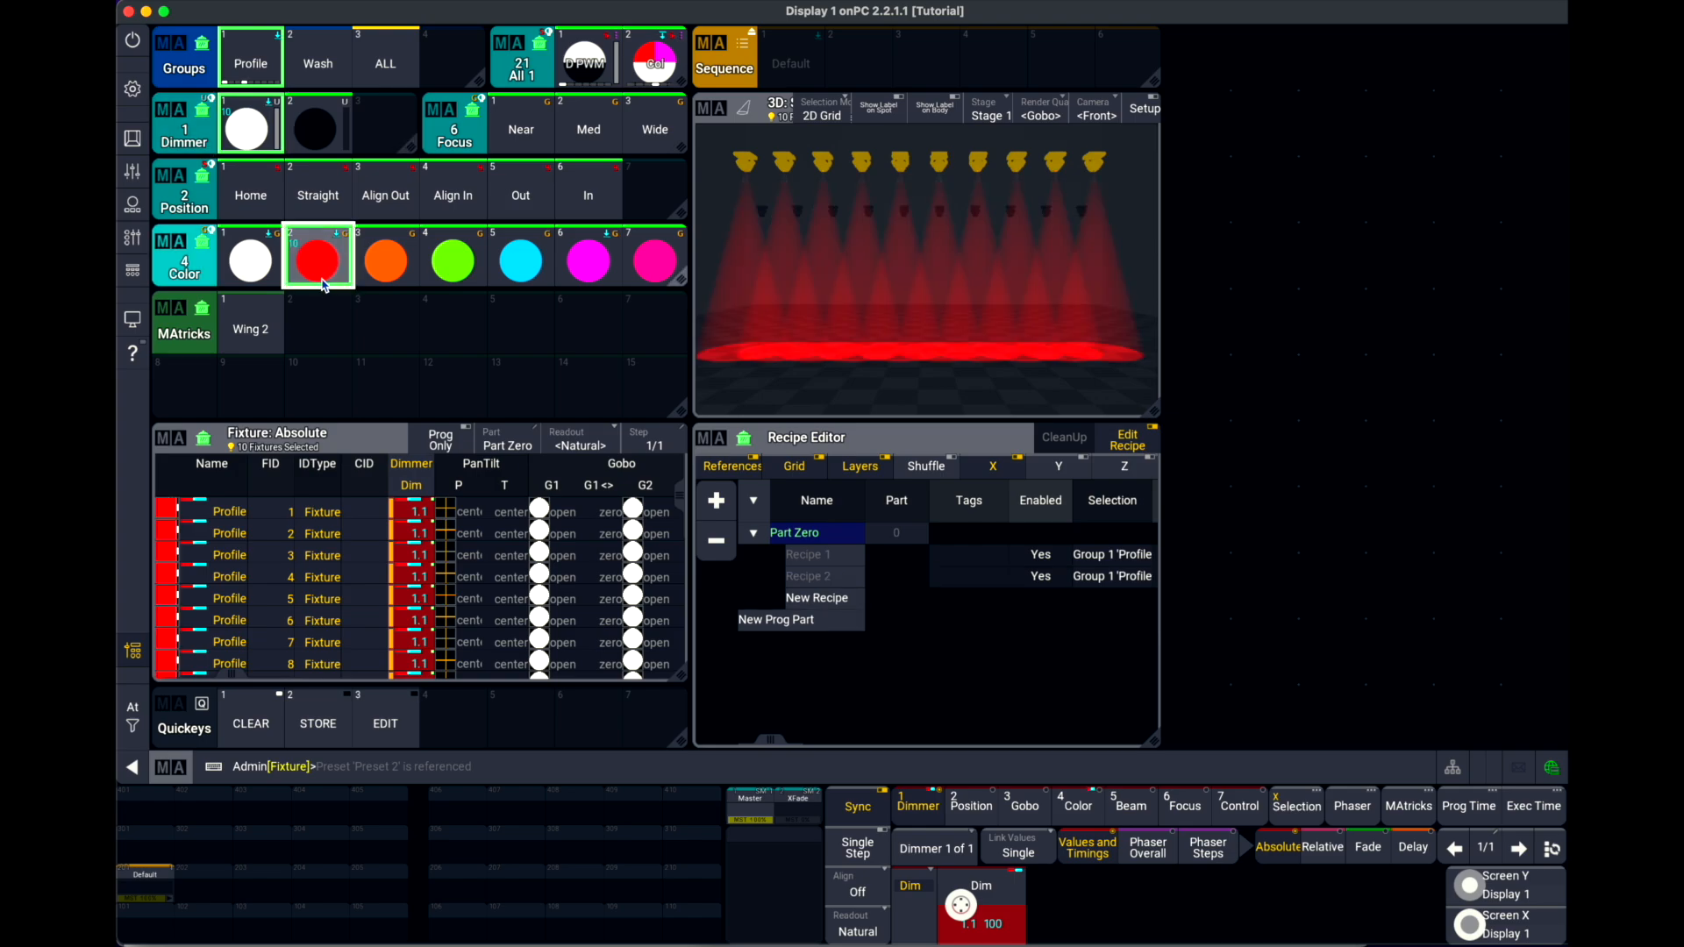
left_click(588, 256)
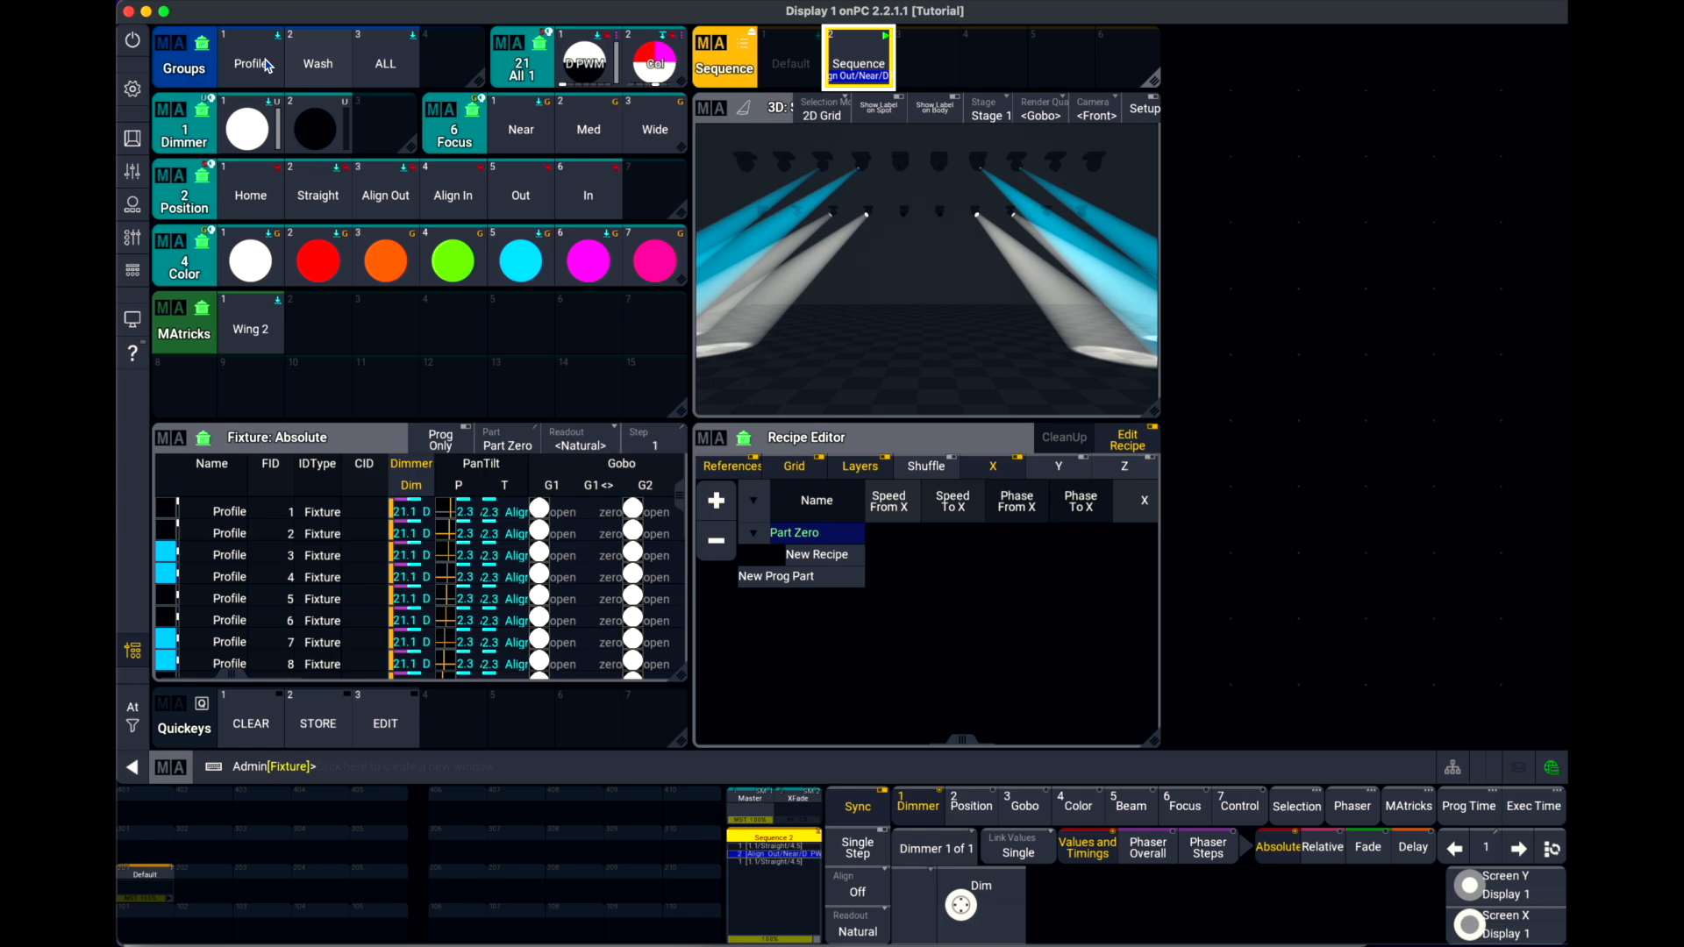
Add further recipes pairing Profile and Wash with Straight, Align In, red and cyan presets
left_click(520, 256)
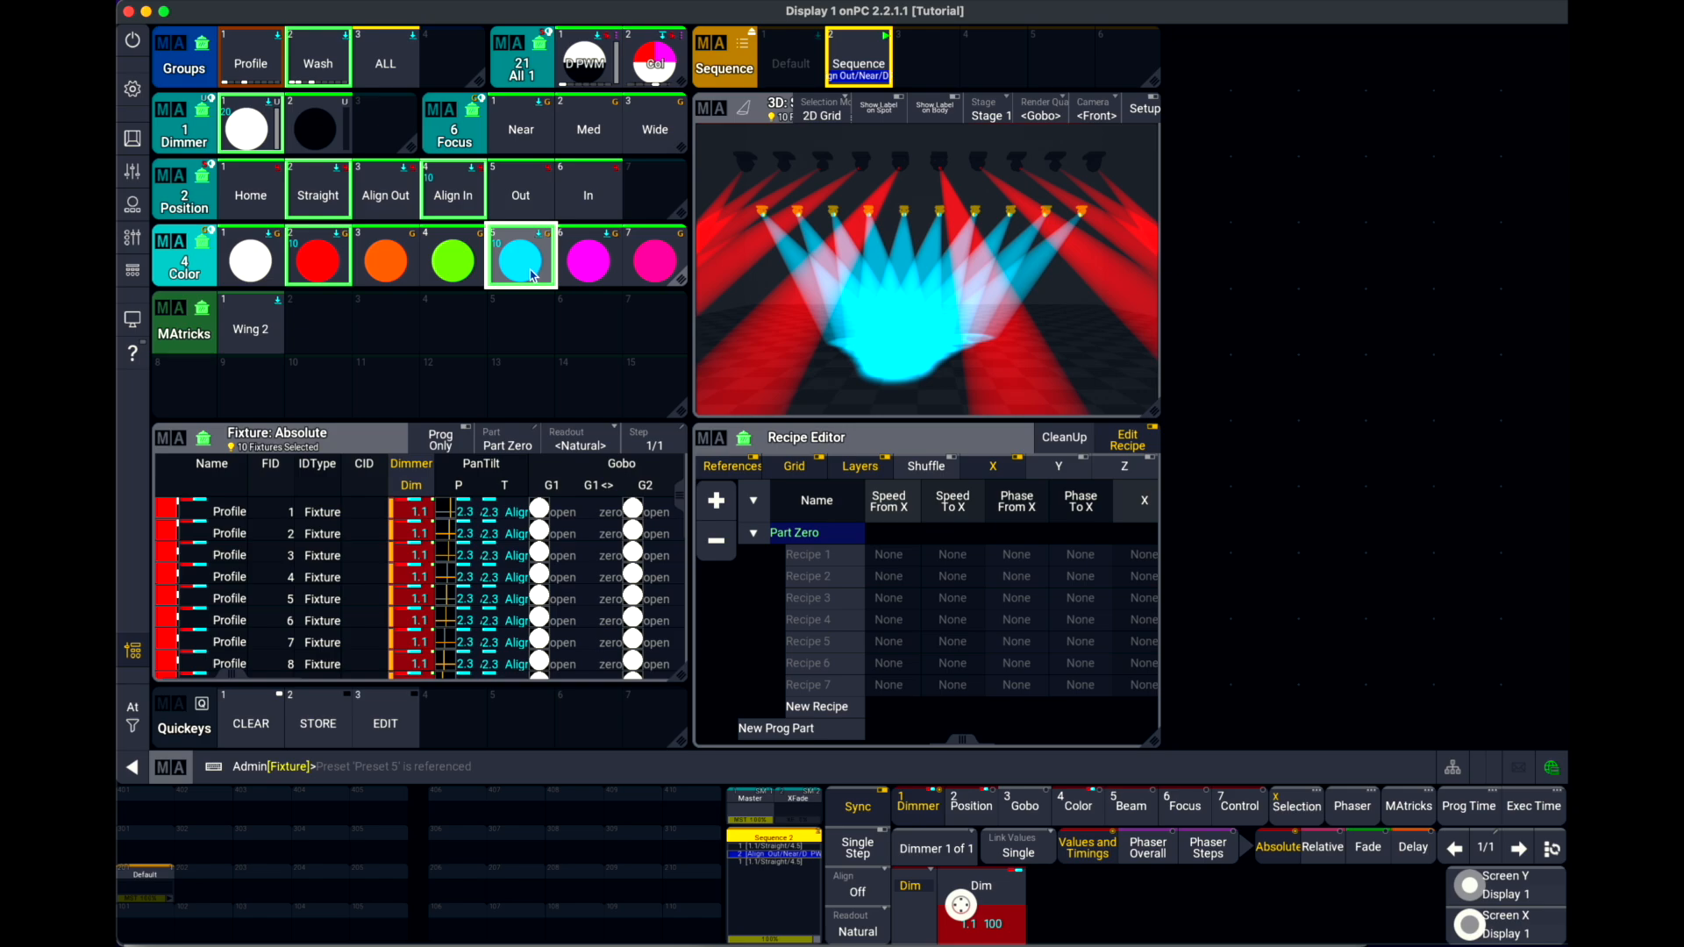